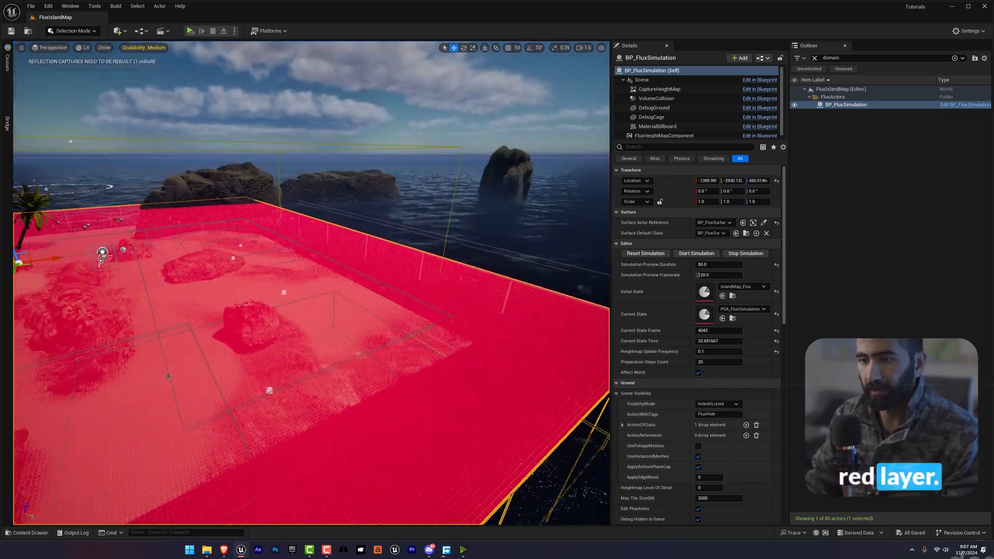
Show the Content Drawer with the FluidFlux Demo Maps folder containing FluxIslandMap
{"action": "left_click", "coordinate": [27, 534]}
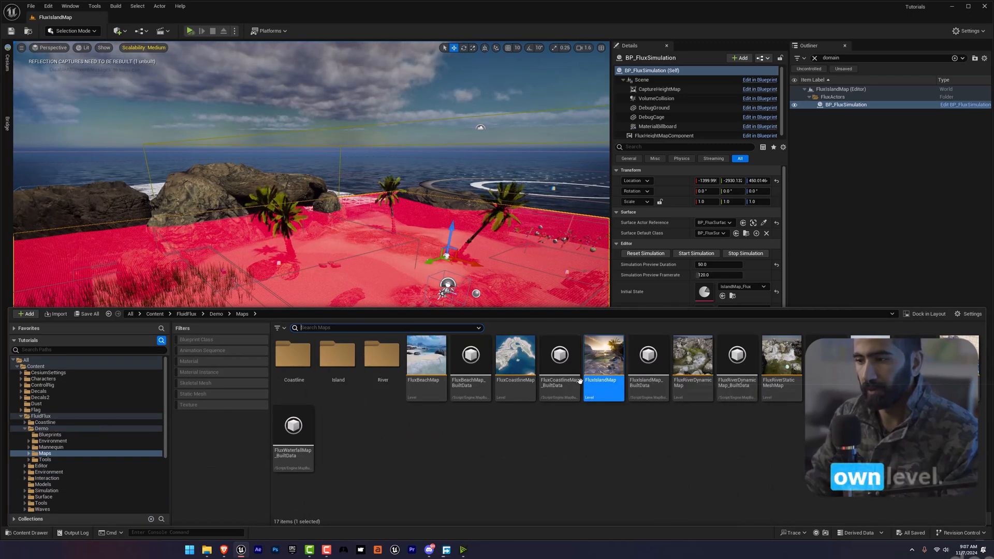
Hide the Content Drawer and simulate FluxIslandMap with its red water domain
{"action": "left_click", "coordinate": [695, 253]}
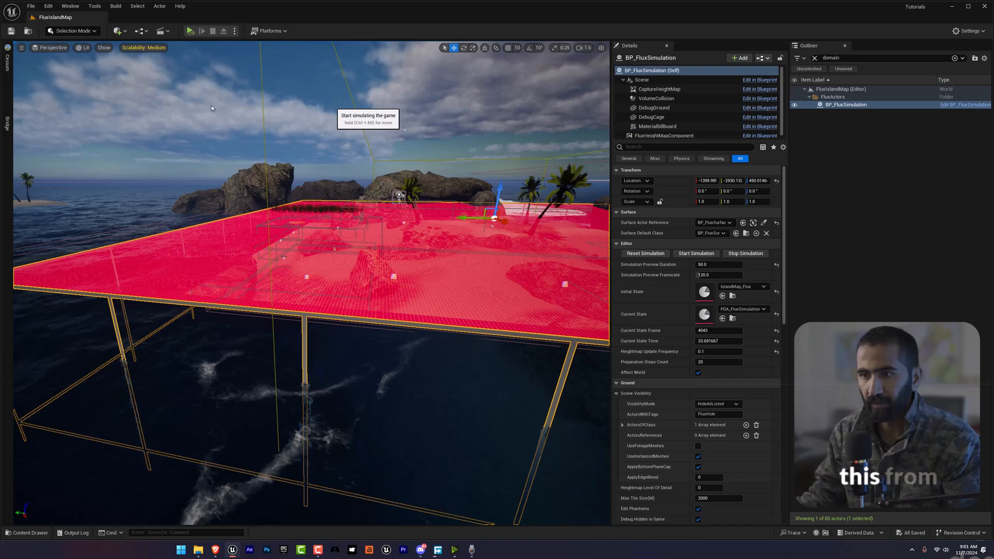
{"action": "left_click", "coordinate": [190, 30]}
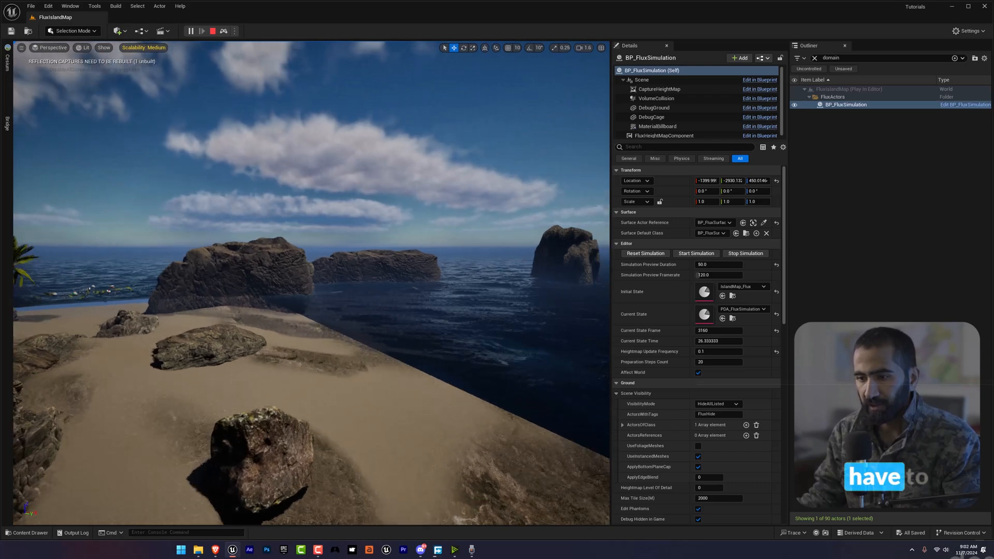
Set every Scalability quality group from Medium to Cinematic during the simulation
{"action": "left_click", "coordinate": [143, 47]}
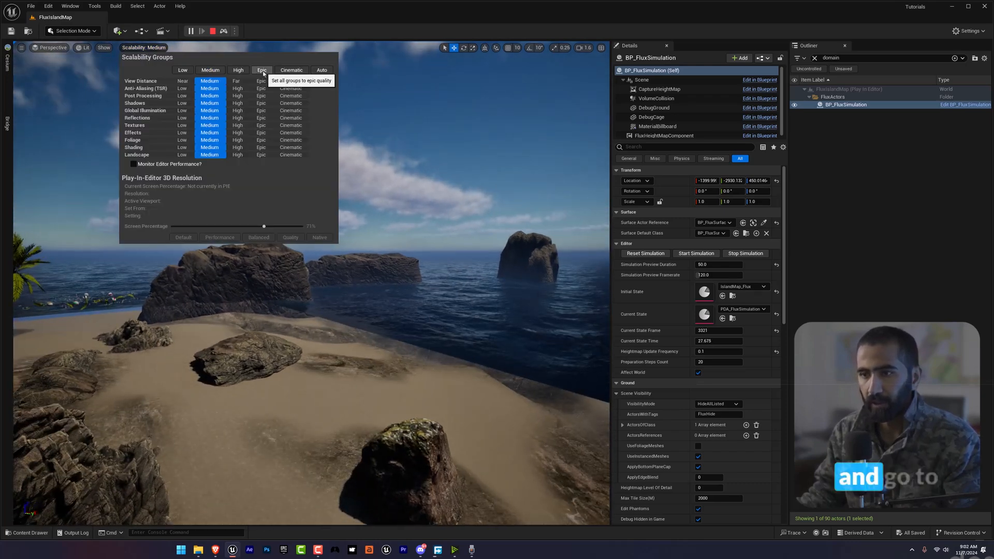
{"action": "mouse_move", "coordinate": [291, 69]}
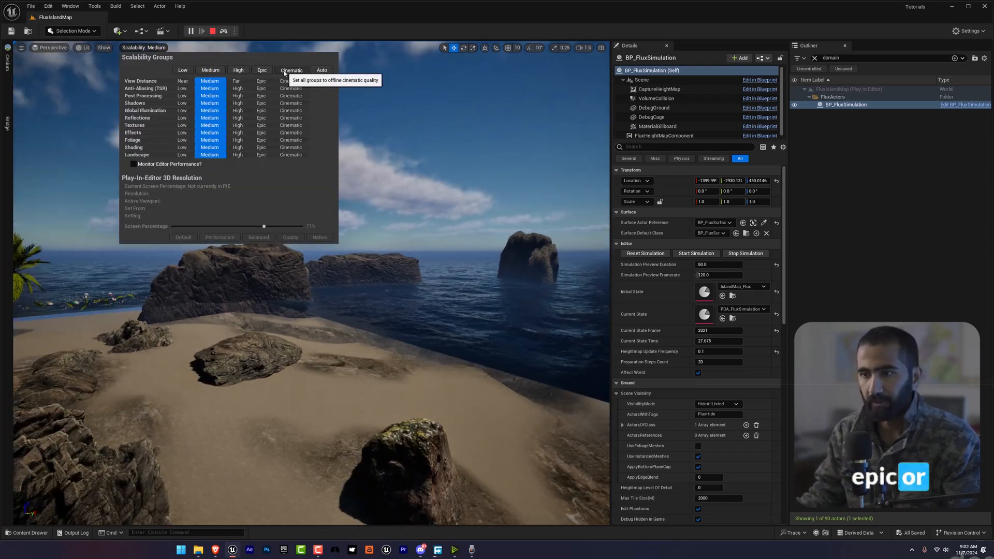
{"action": "left_click", "coordinate": [291, 69]}
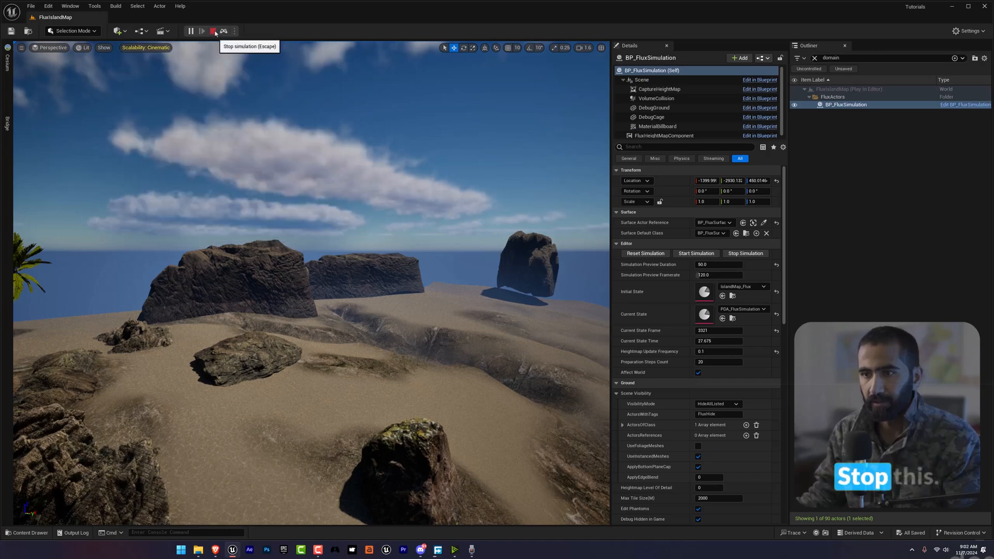
Stop and re-simulate the island so Cinematic-quality ocean water replaces the domain overlay
{"action": "left_click", "coordinate": [213, 30]}
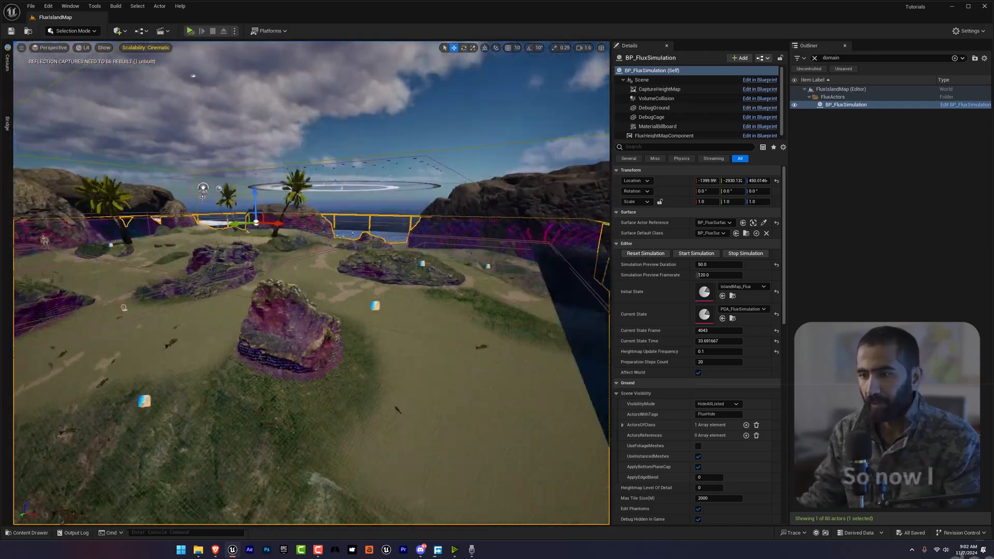
{"action": "mouse_move", "coordinate": [190, 30]}
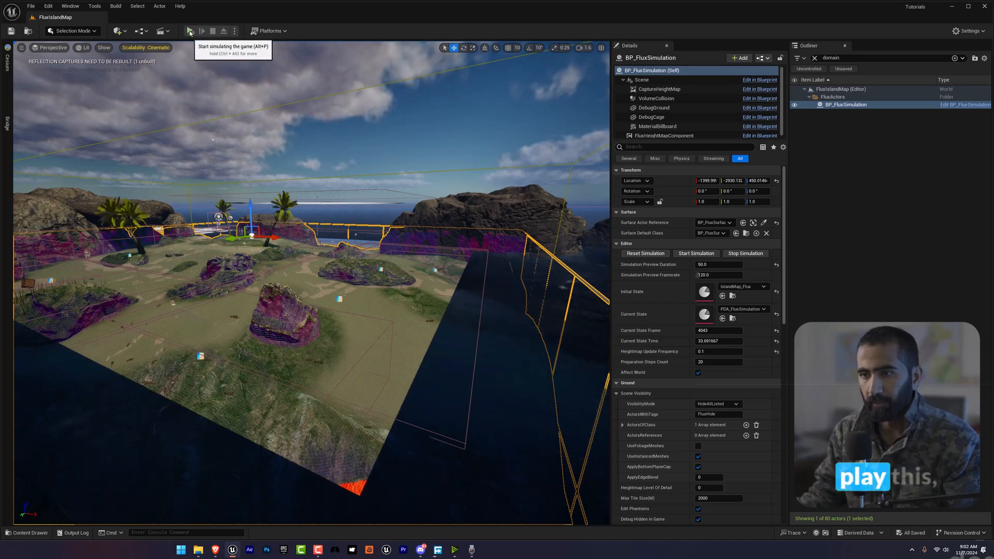
{"action": "left_click", "coordinate": [189, 30]}
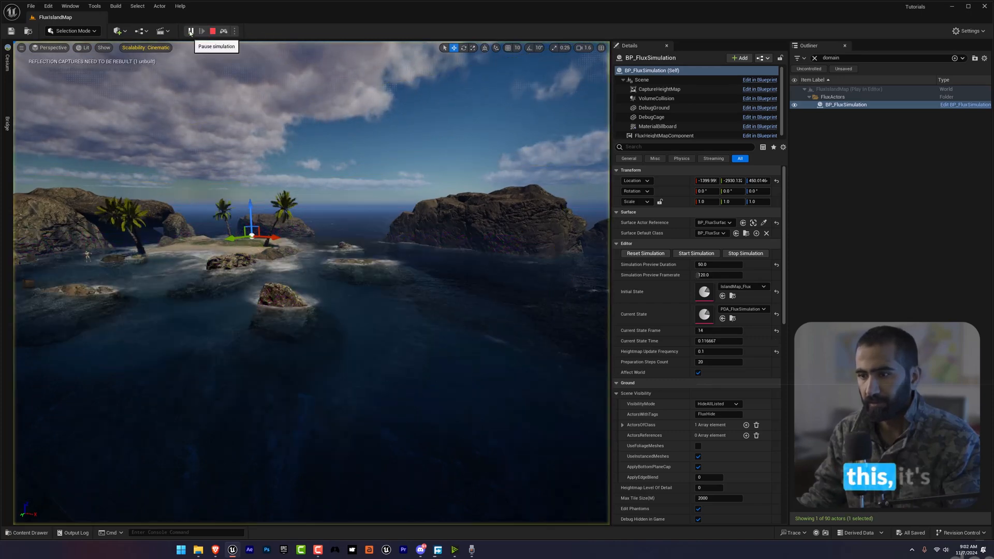